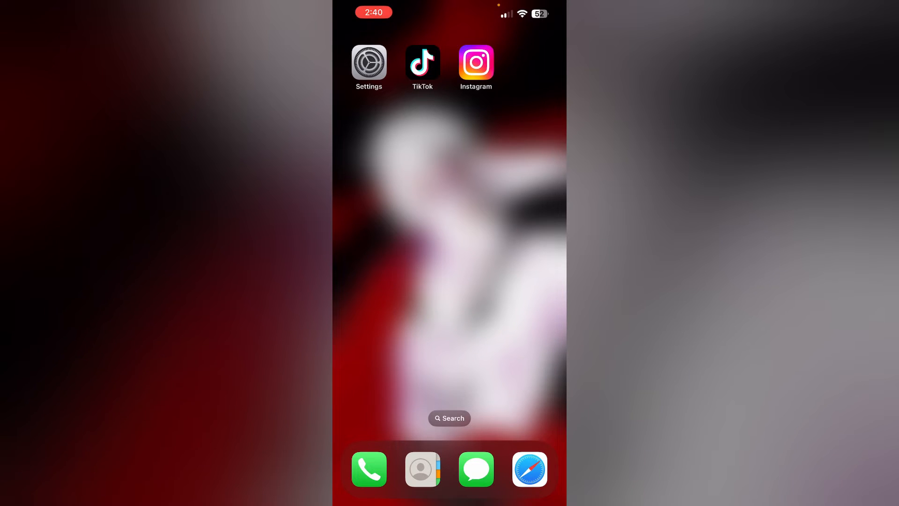
# - Launch TikTok, go to your own profile and bring up the profile menu
pyautogui.click(422, 62)
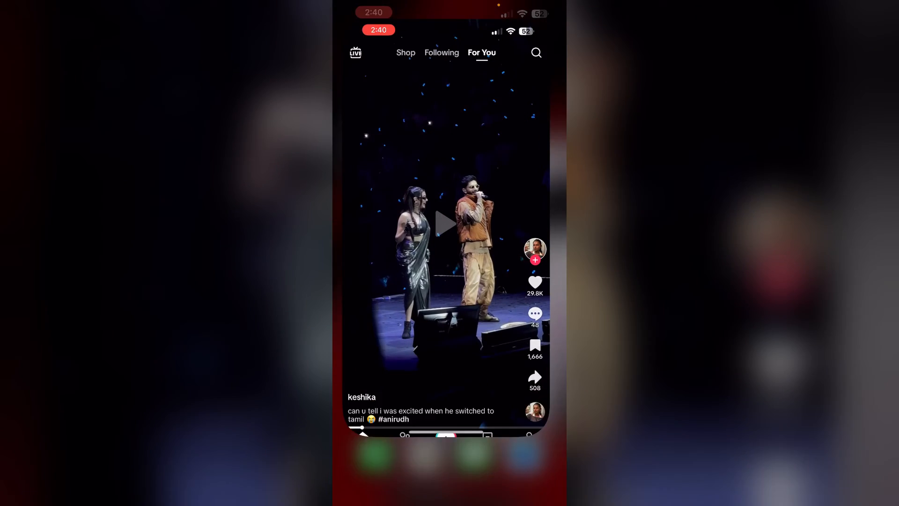
pyautogui.click(542, 473)
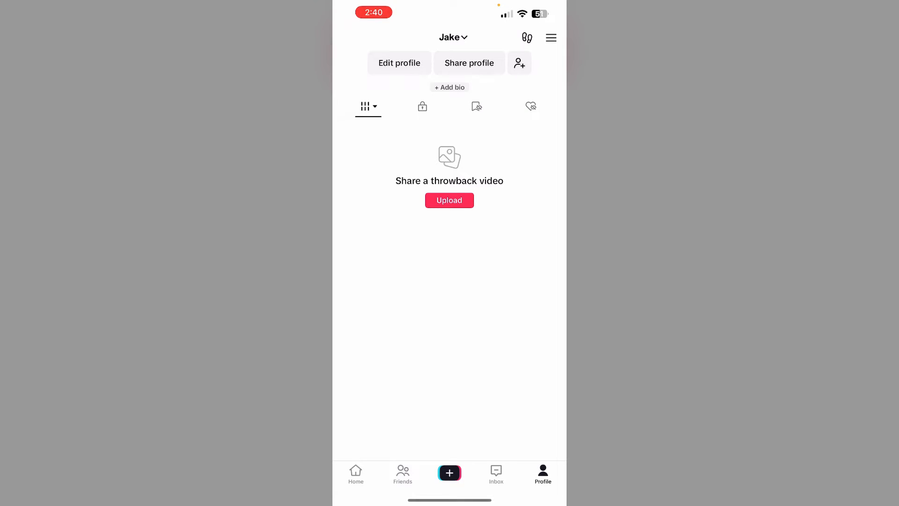
pyautogui.click(550, 38)
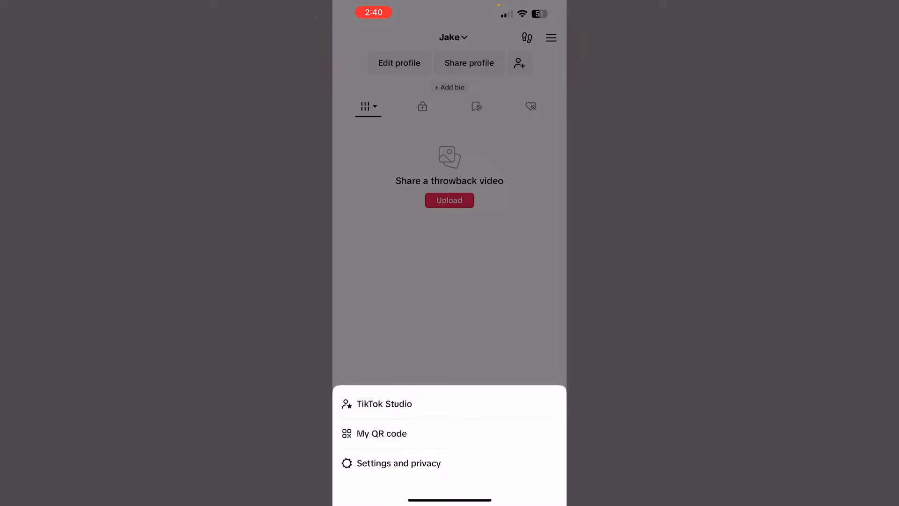
# - Via Settings and privacy > Account, switch to a Business Account, then start editing the profile
pyautogui.click(399, 462)
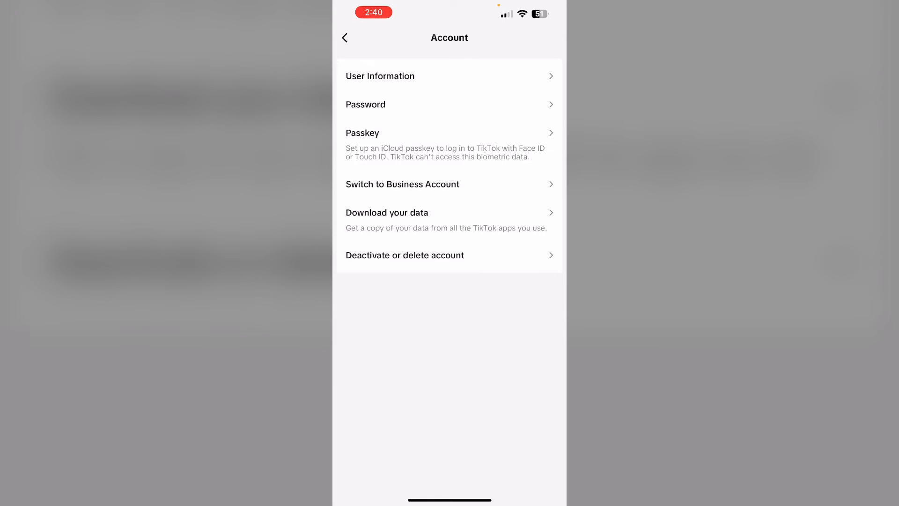
pyautogui.click(345, 38)
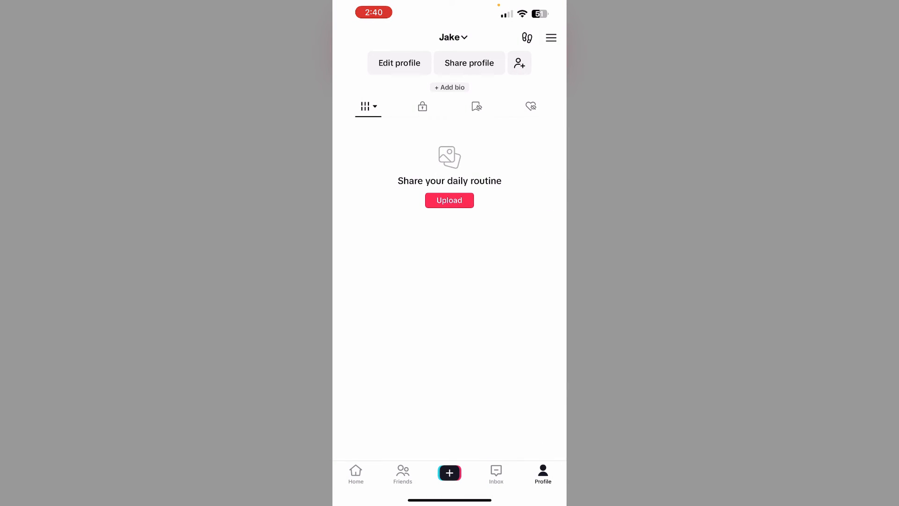
pyautogui.click(398, 63)
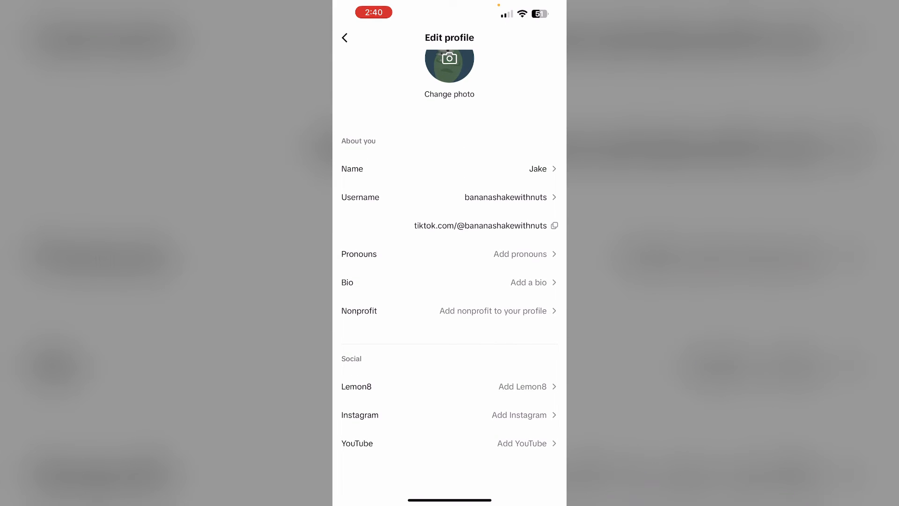
# - Choose Add Instagram under Social so the Instagram login page appears
pyautogui.click(517, 415)
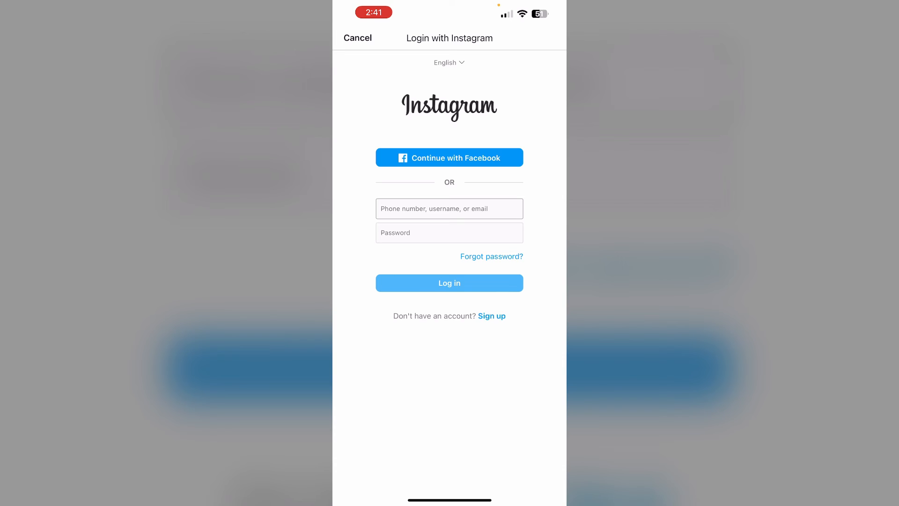